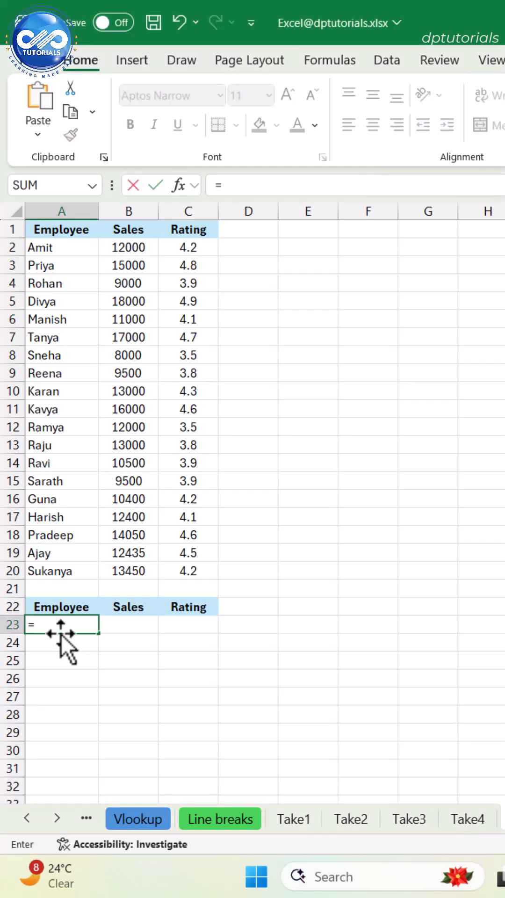
# Enter =DROP(A2:C20,2) in A23 so the table spills starting from Rohan
pyautogui.write('DROP')
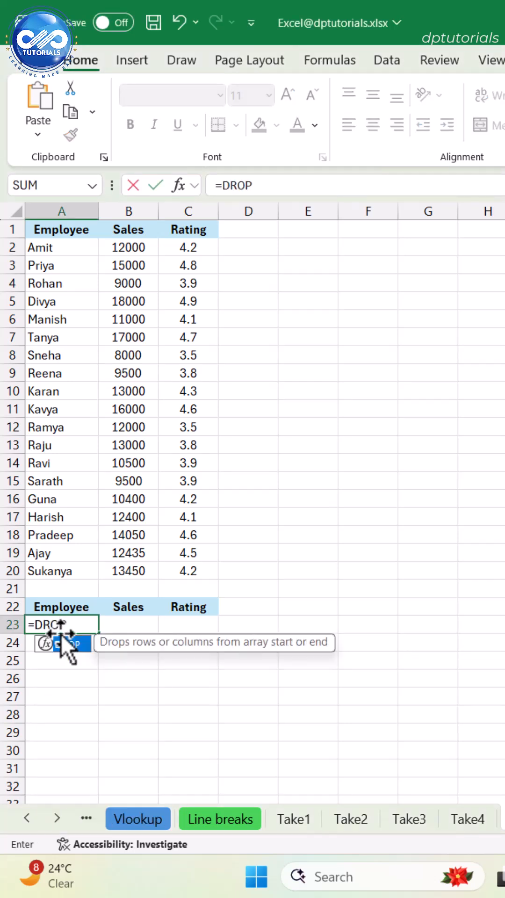
pyautogui.write('(')
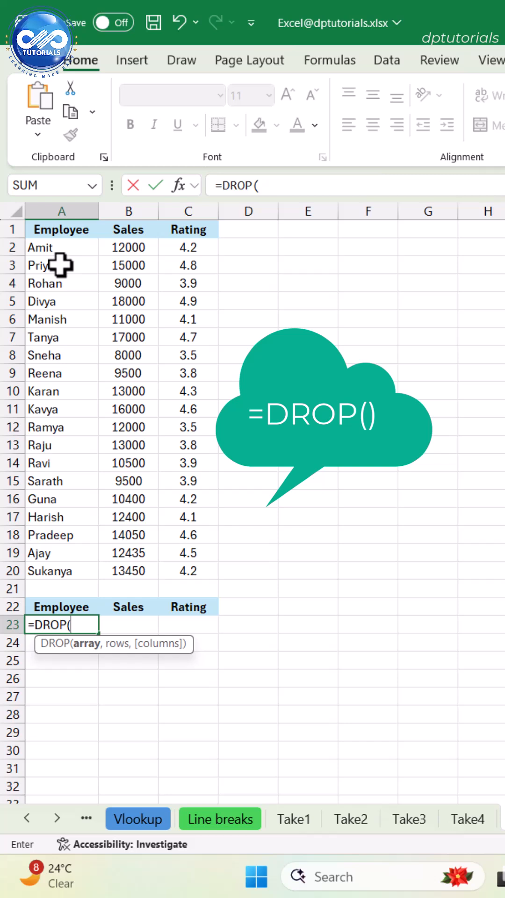
pyautogui.moveTo(62, 247); pyautogui.dragTo(188, 570)
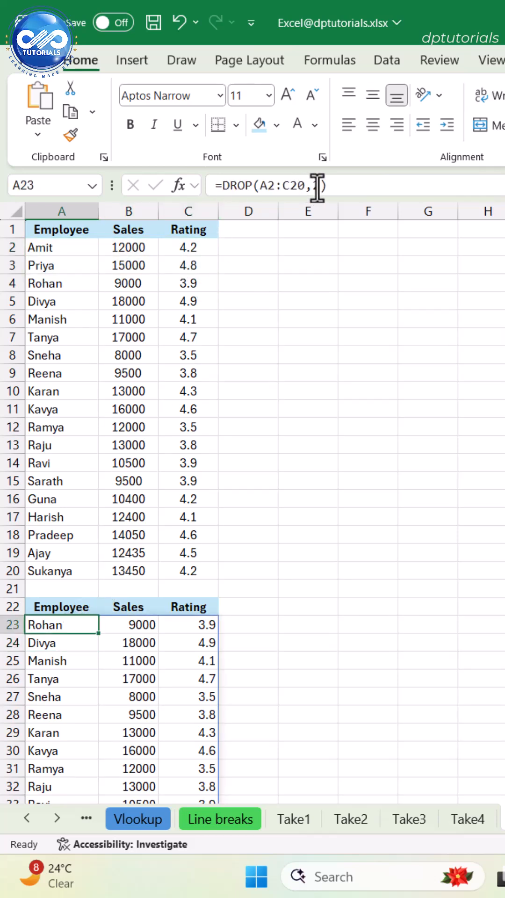
# Try -3 as the rows value, then leave =DROP(A2:C20,) with no row count
pyautogui.write('-3')
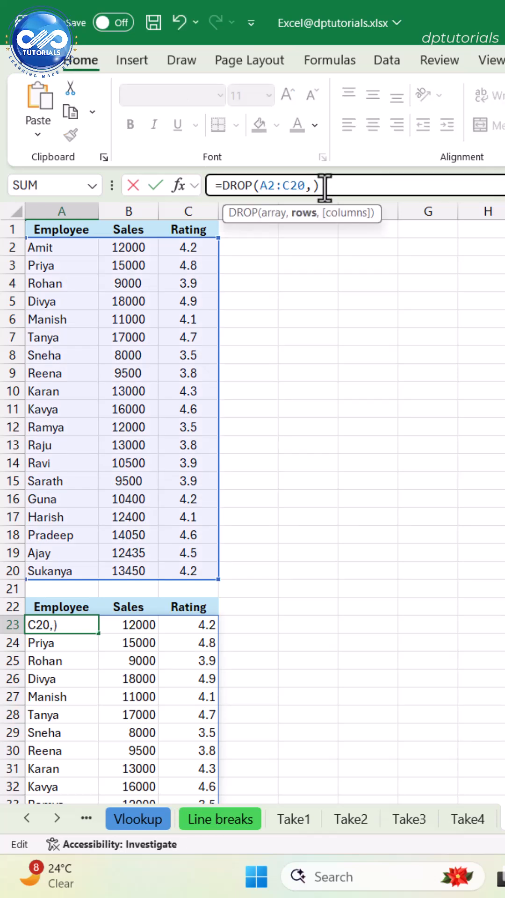
# Drop the last column with -1 as the columns value, then clear A23 for a new formula
pyautogui.write('1')
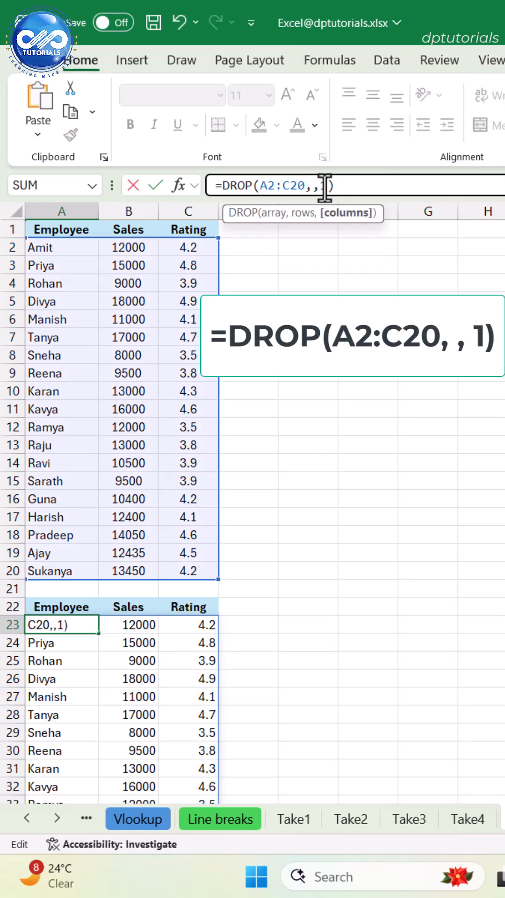
pyautogui.write('-')
pyautogui.press('Enter')
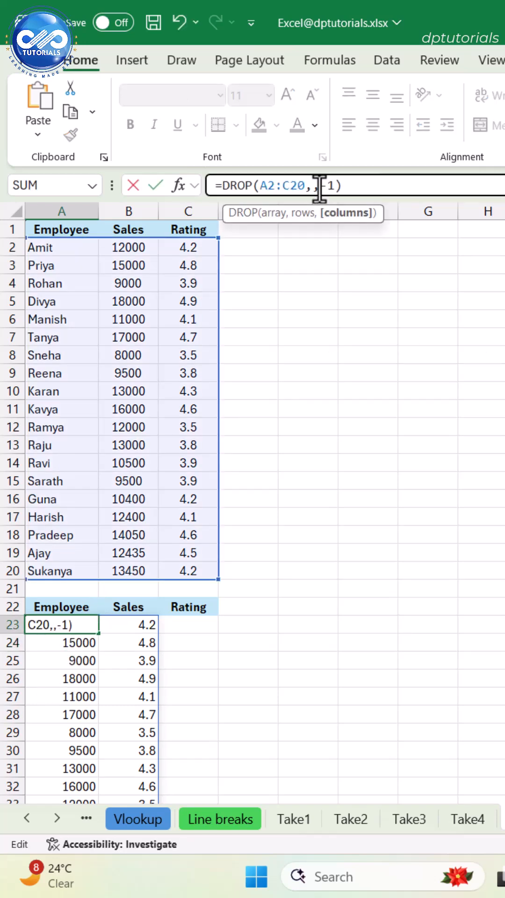
pyautogui.press('enter')
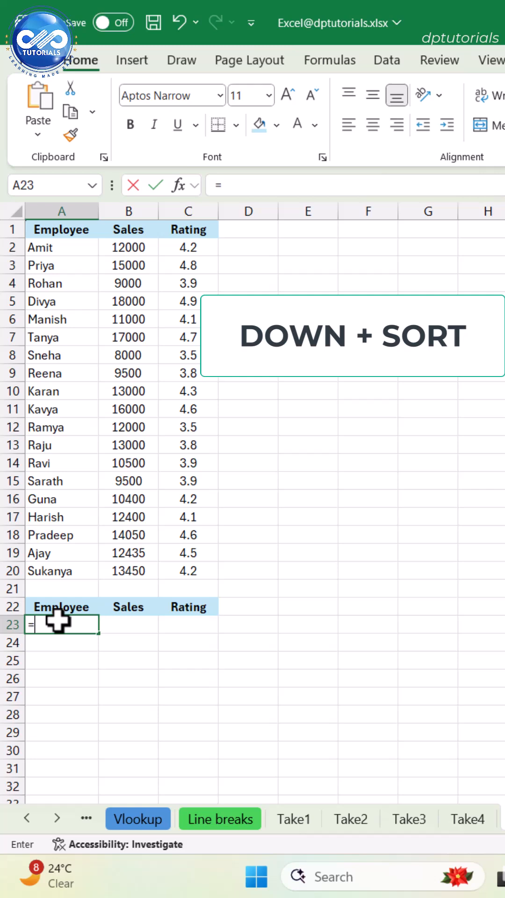
# Enter =TAKE(DROP(SORT(A2:C20,3,-1,FALSE),5),5) to list Ajay through Sukanya, ranks 6–10
pyautogui.write('=TAKE(')
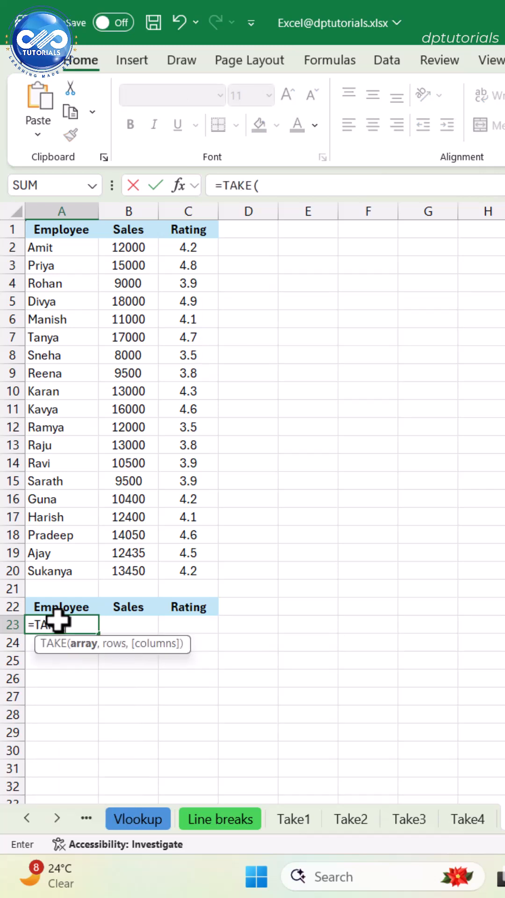
pyautogui.write('DROP(')
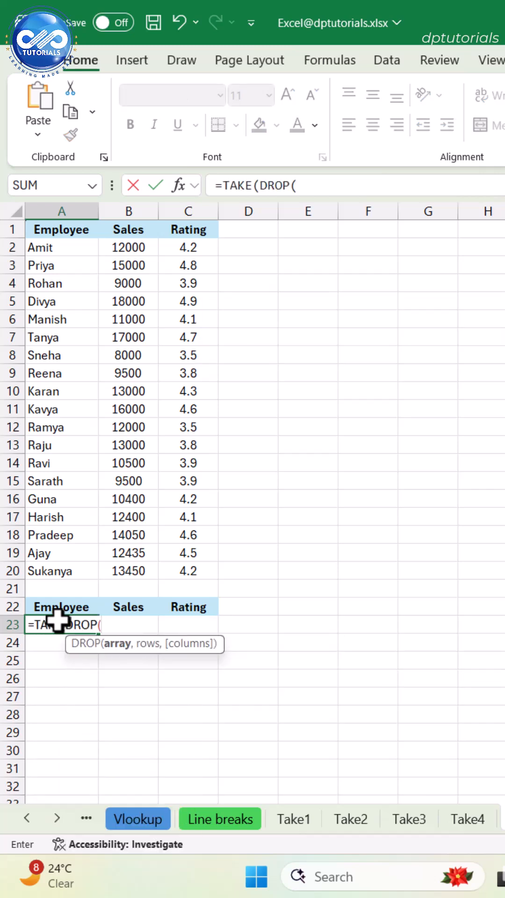
pyautogui.click(62, 247)
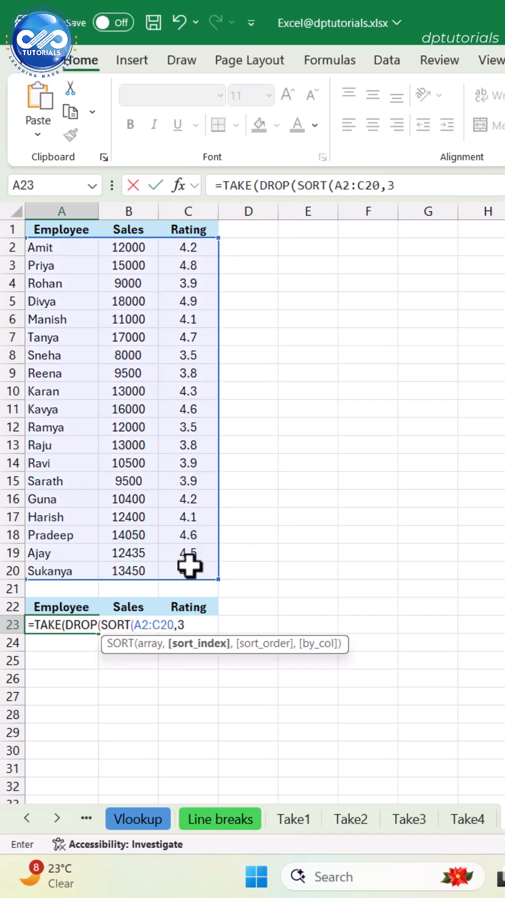
pyautogui.write(',-1,FALSE),5)')
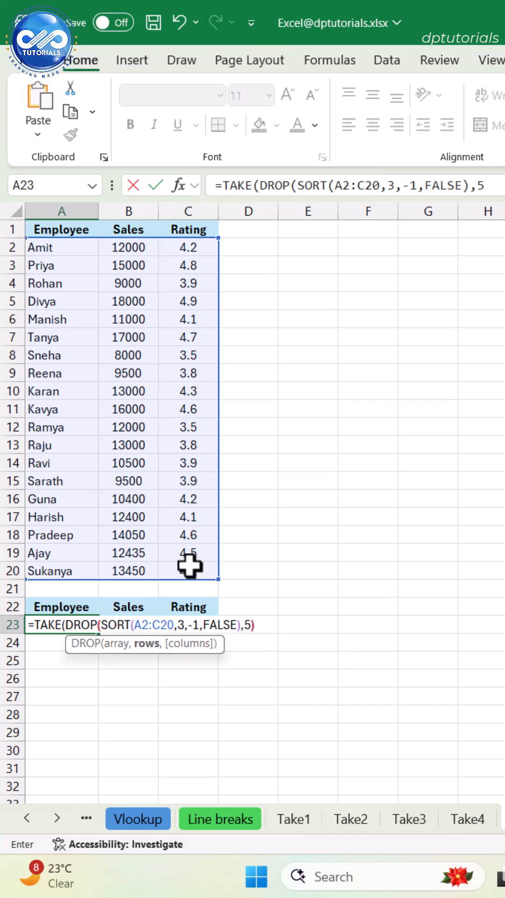
pyautogui.press('Enter')
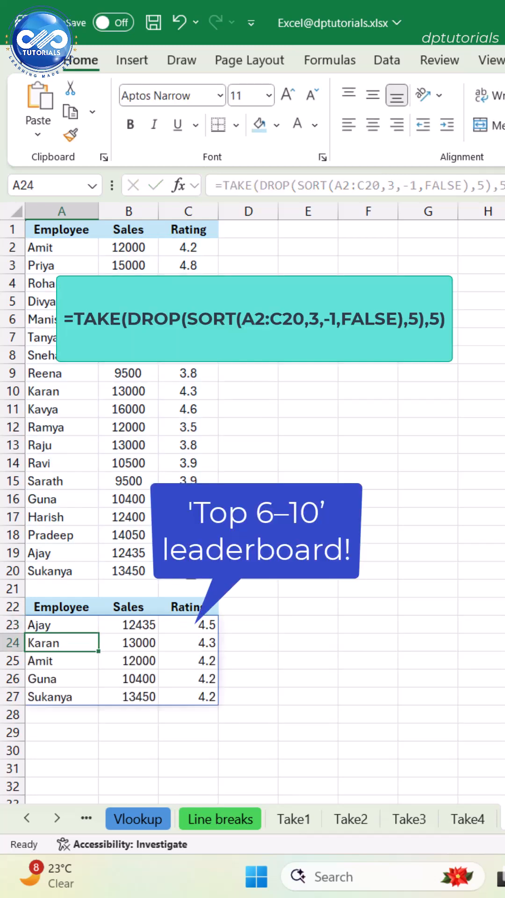